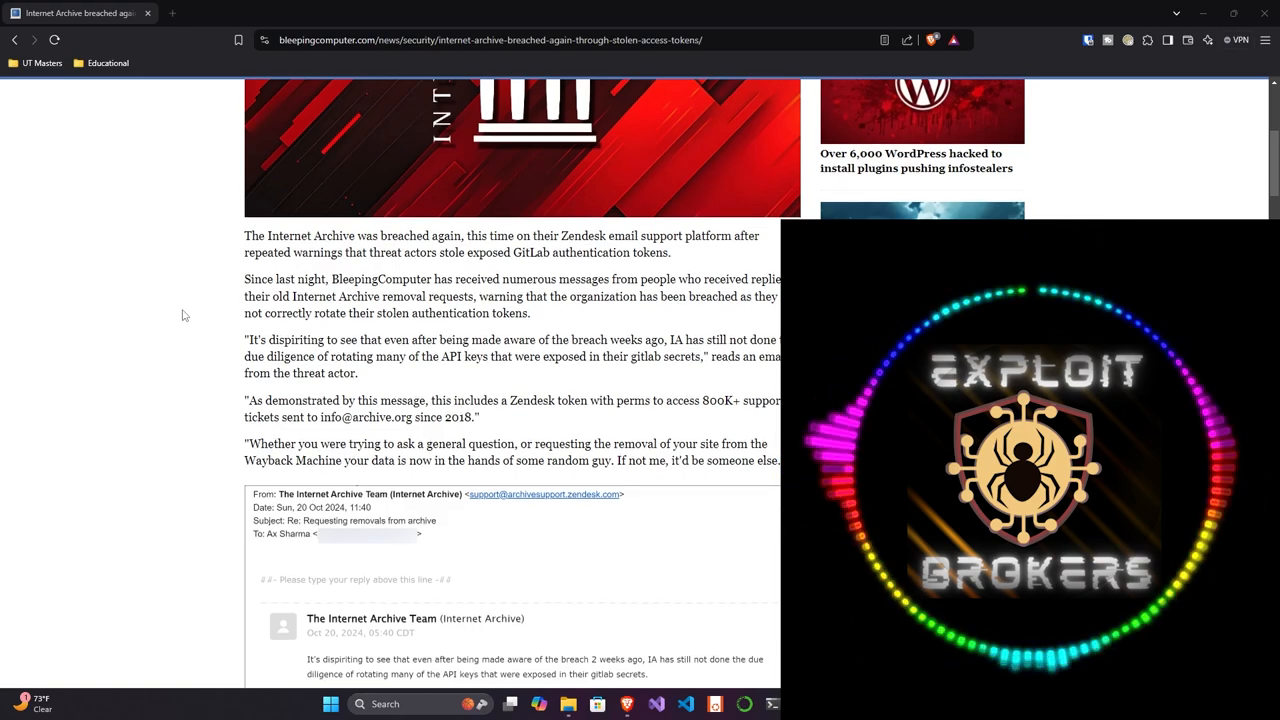
# Scroll past the leaked Zendesk email screenshots to the 'Exposed GitLab authentication tokens' heading
pyautogui.scroll(-3)
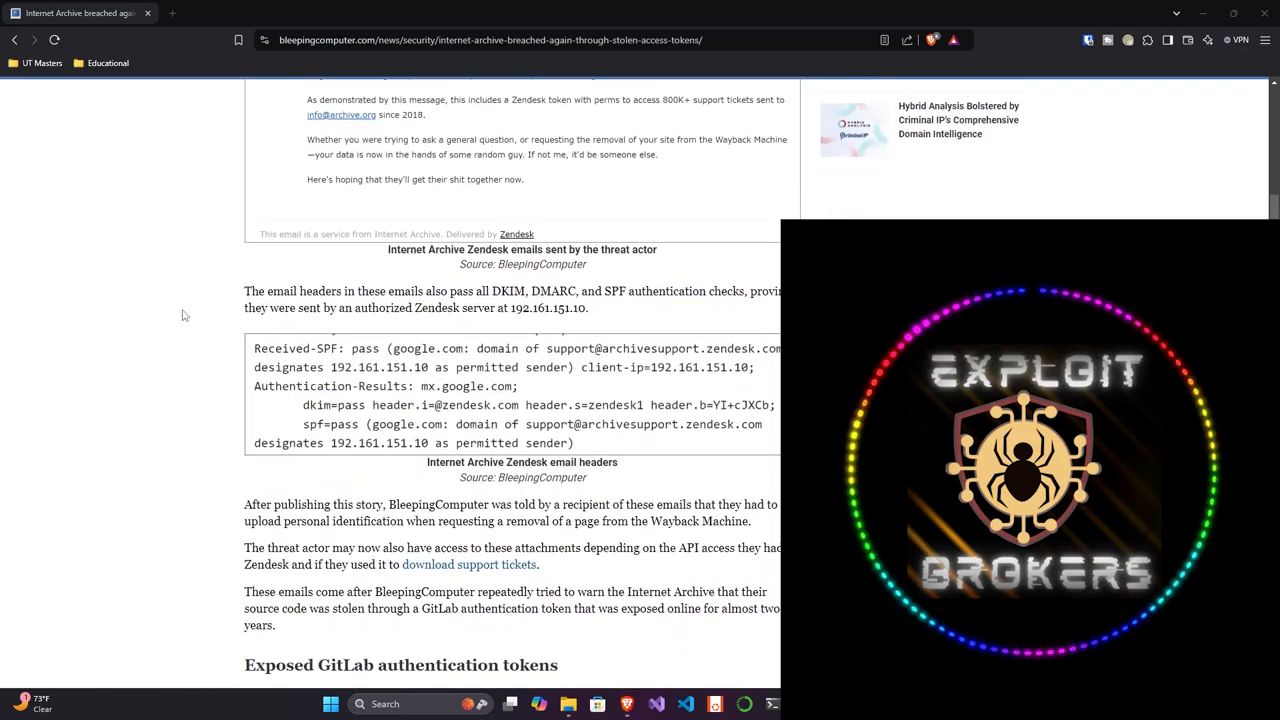
pyautogui.scroll(-3)
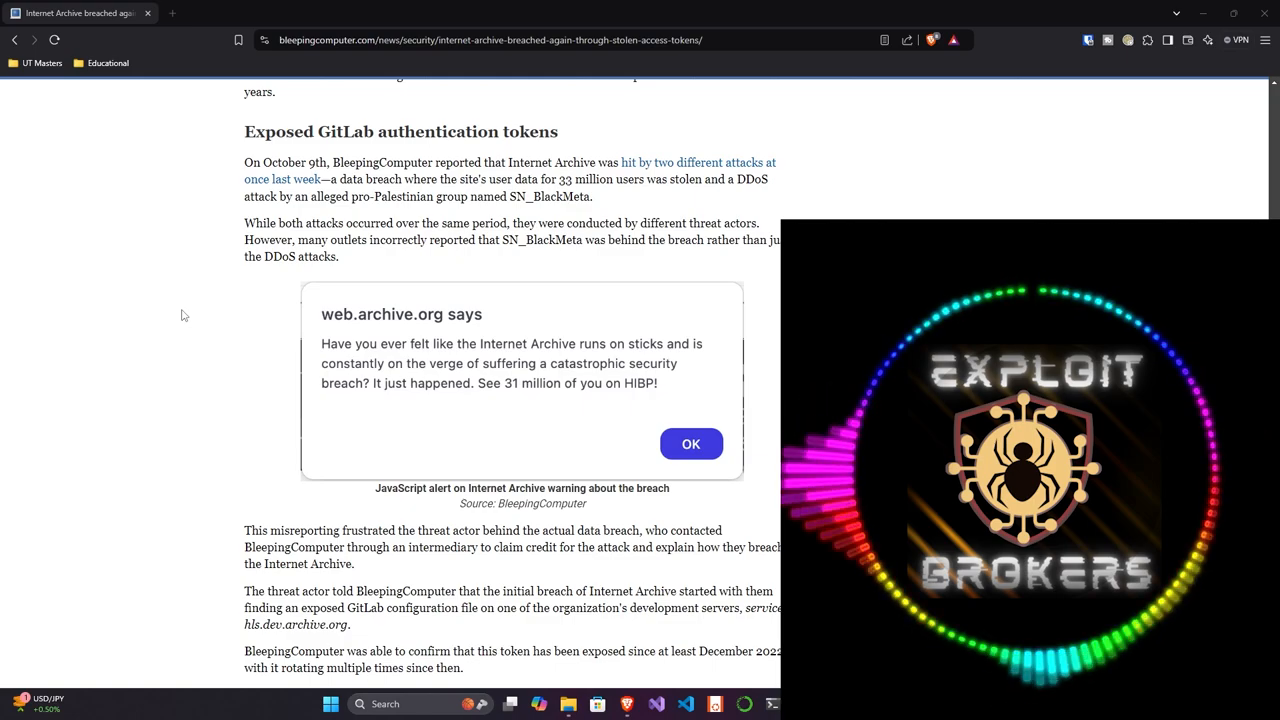
# Scroll past the JavaScript alert screenshot to the 'Git configuration and history exposed' panel
pyautogui.scroll(-3)
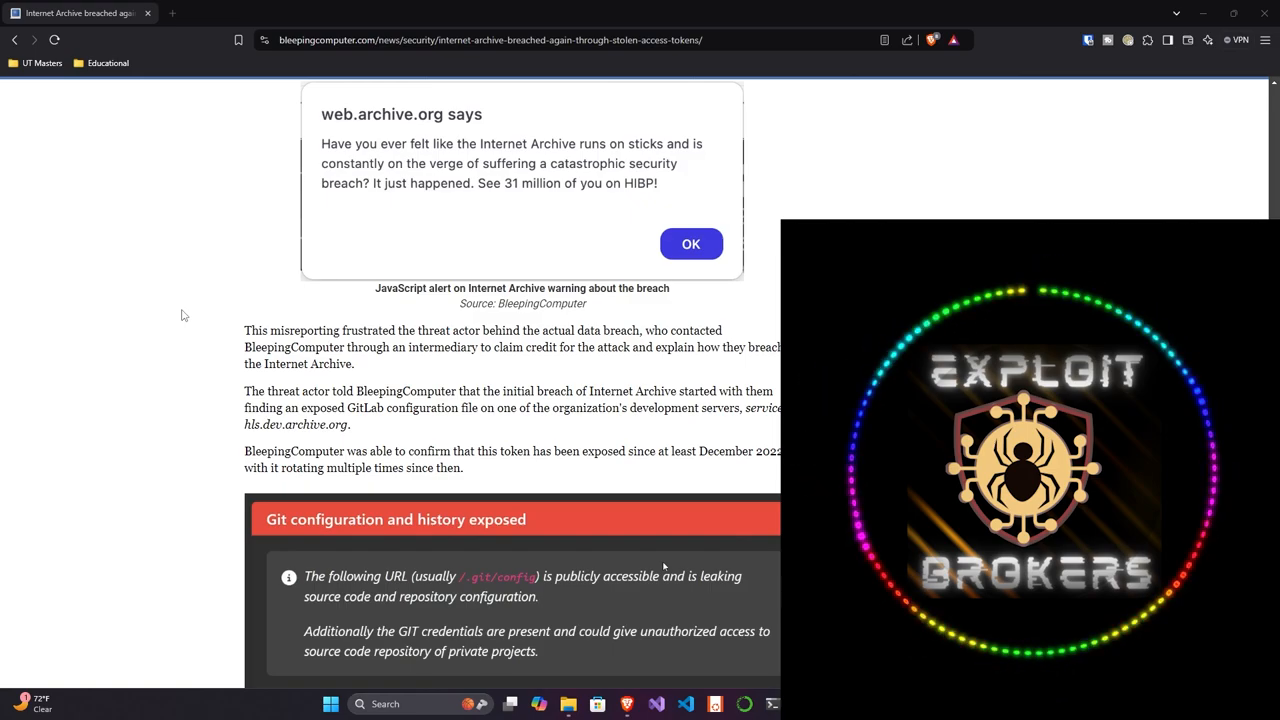
# Scroll through the 'Breached for cyber street cred' section to the closing update note and related articles
pyautogui.click(690, 244)
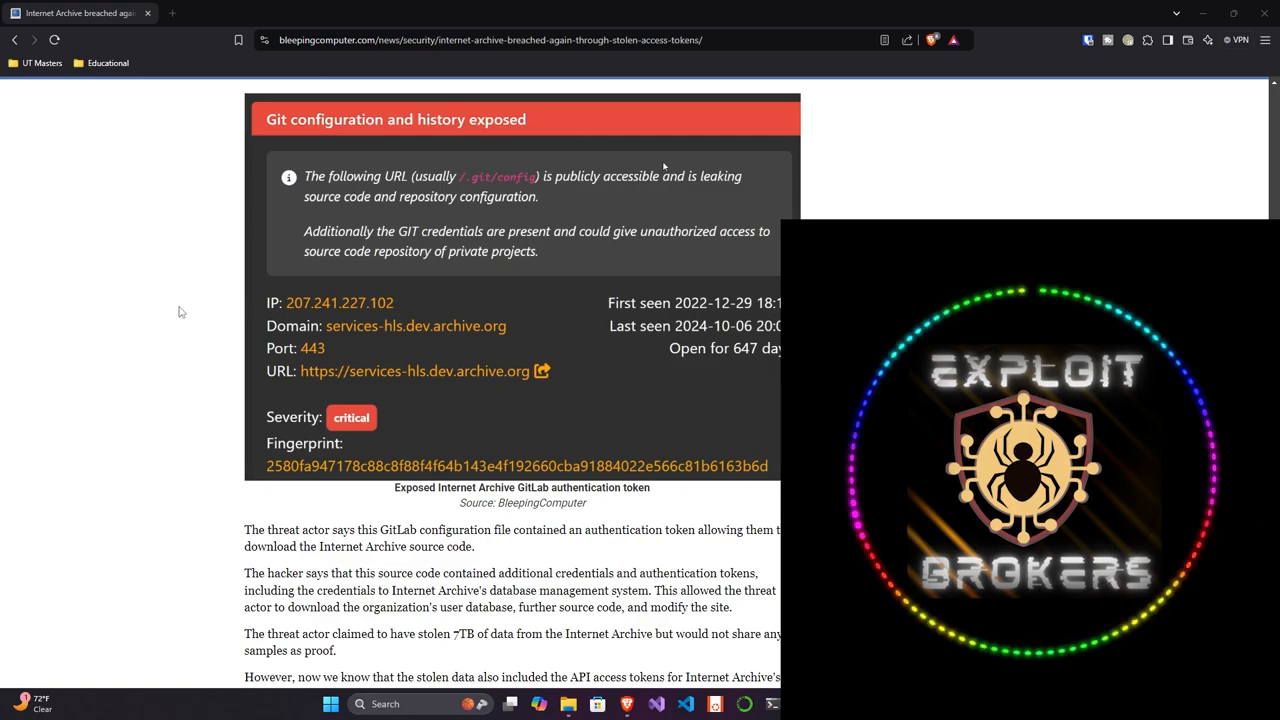
pyautogui.scroll(-3)
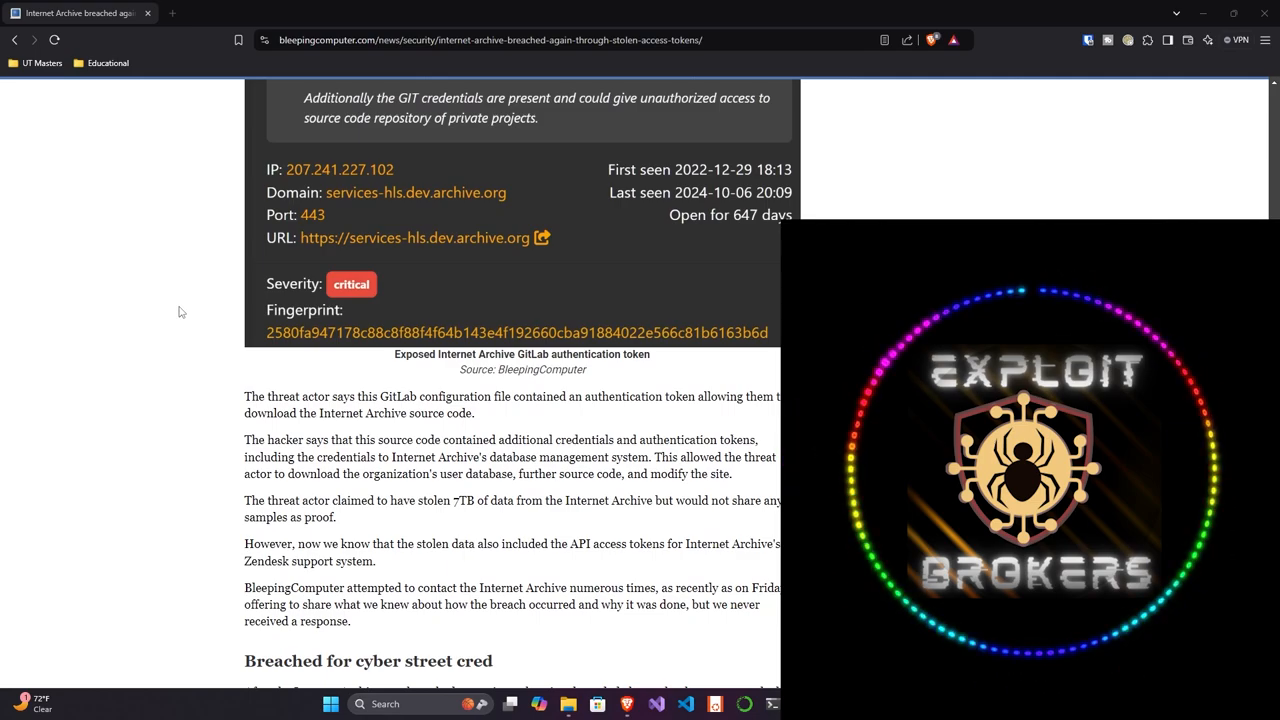
pyautogui.scroll(-3)
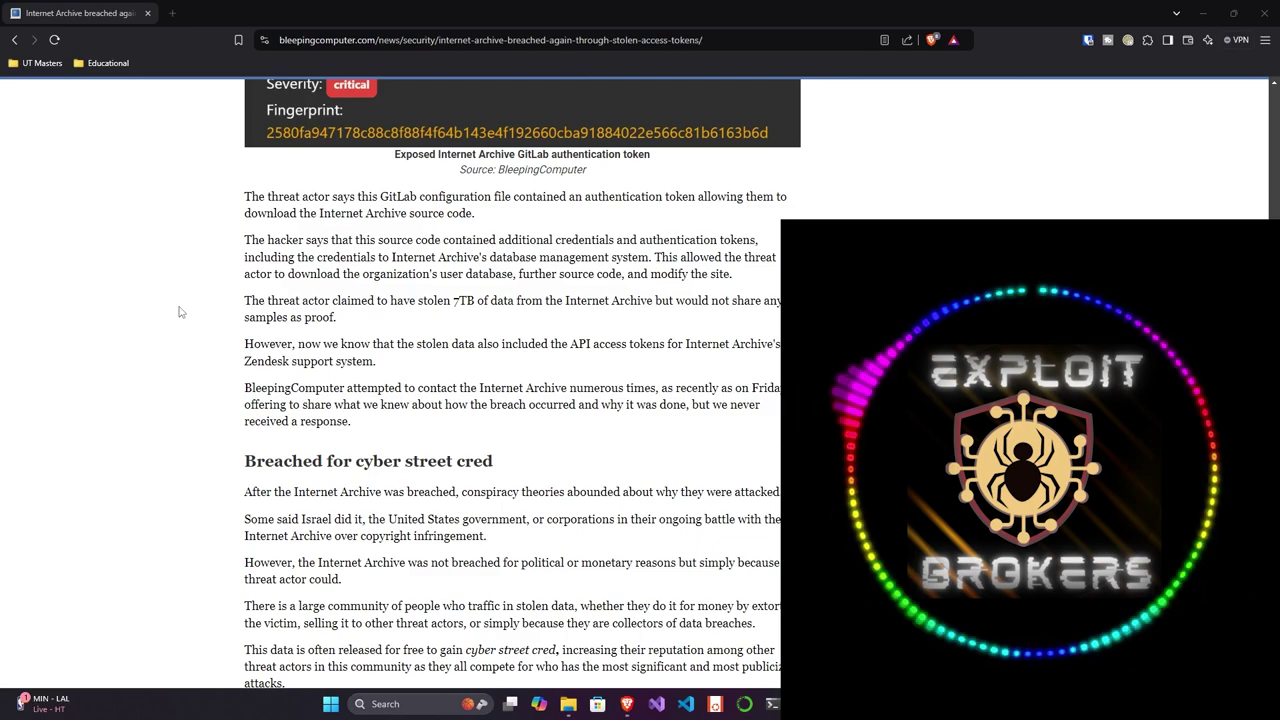
pyautogui.scroll(-3)
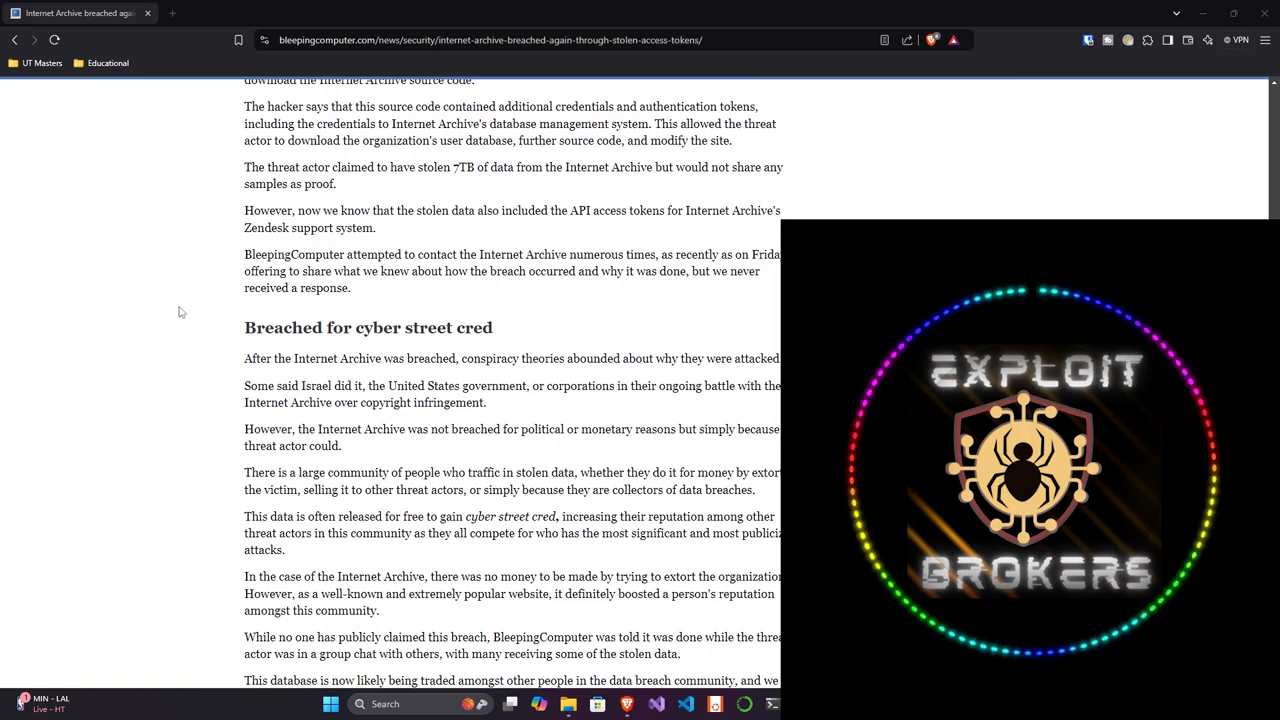
pyautogui.scroll(-3)
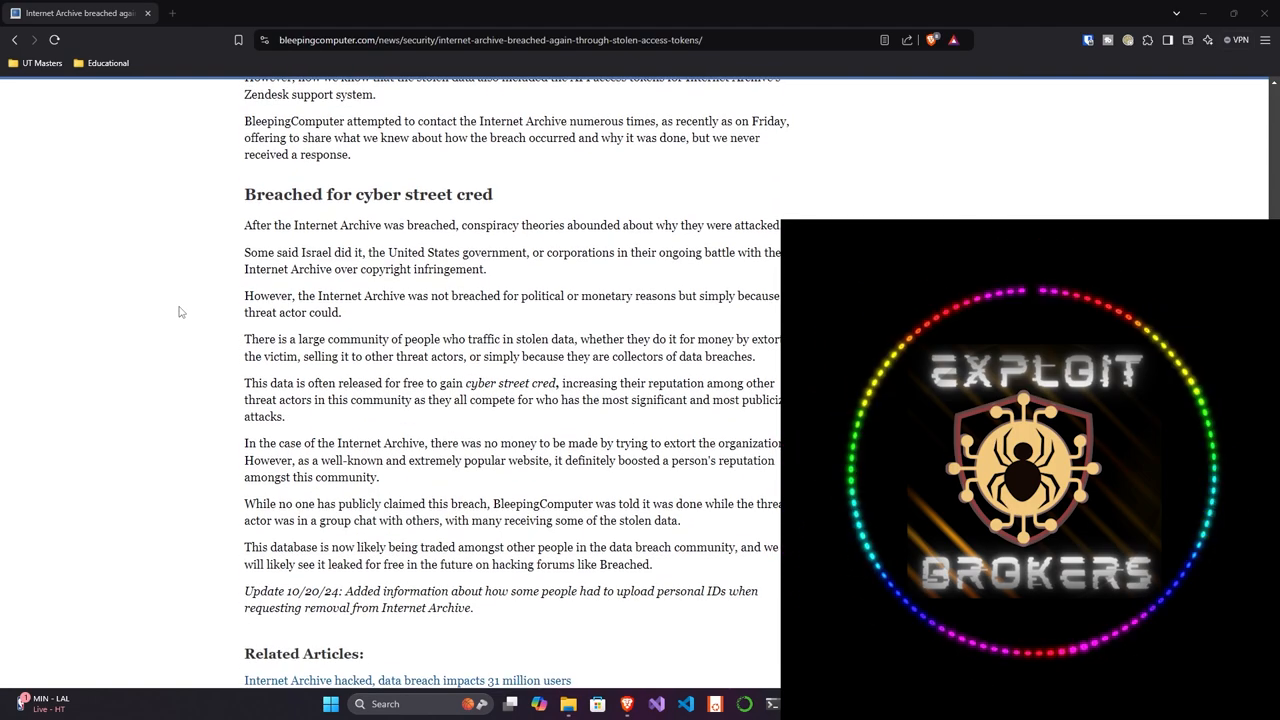